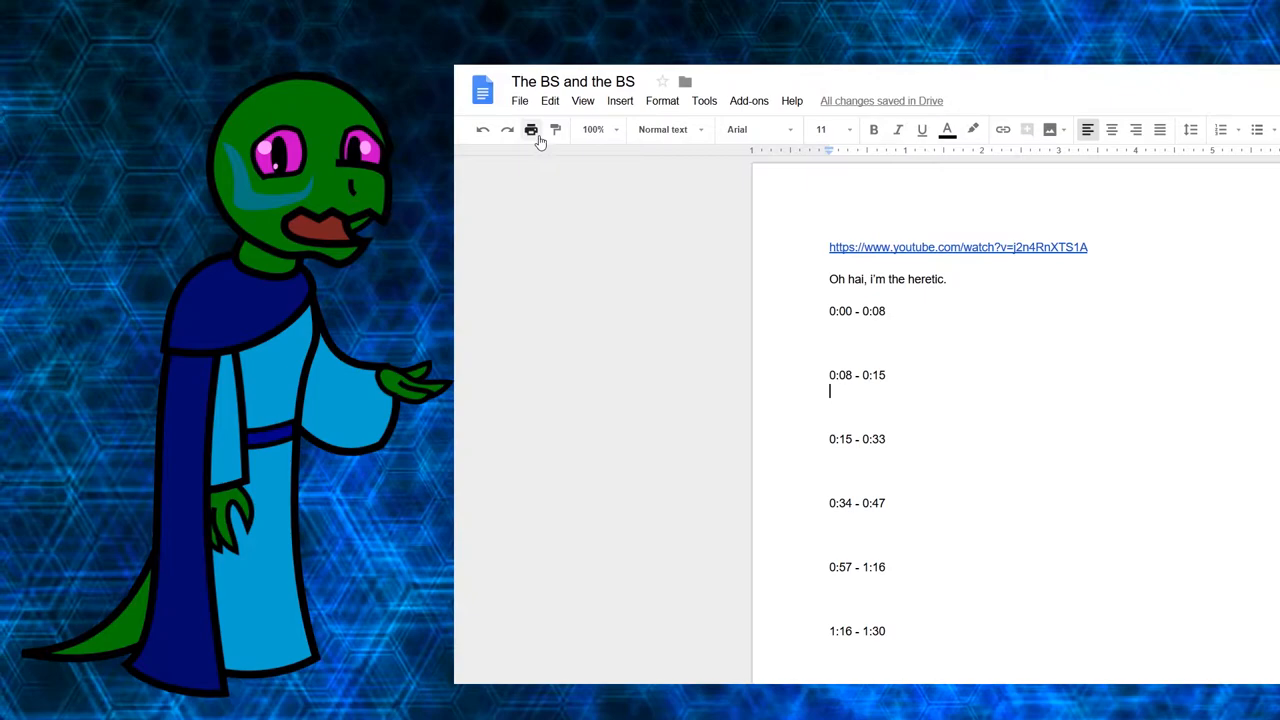
Bring up the script's Share dialog and its 'Anyone with the link' access level choices.
click(520, 100)
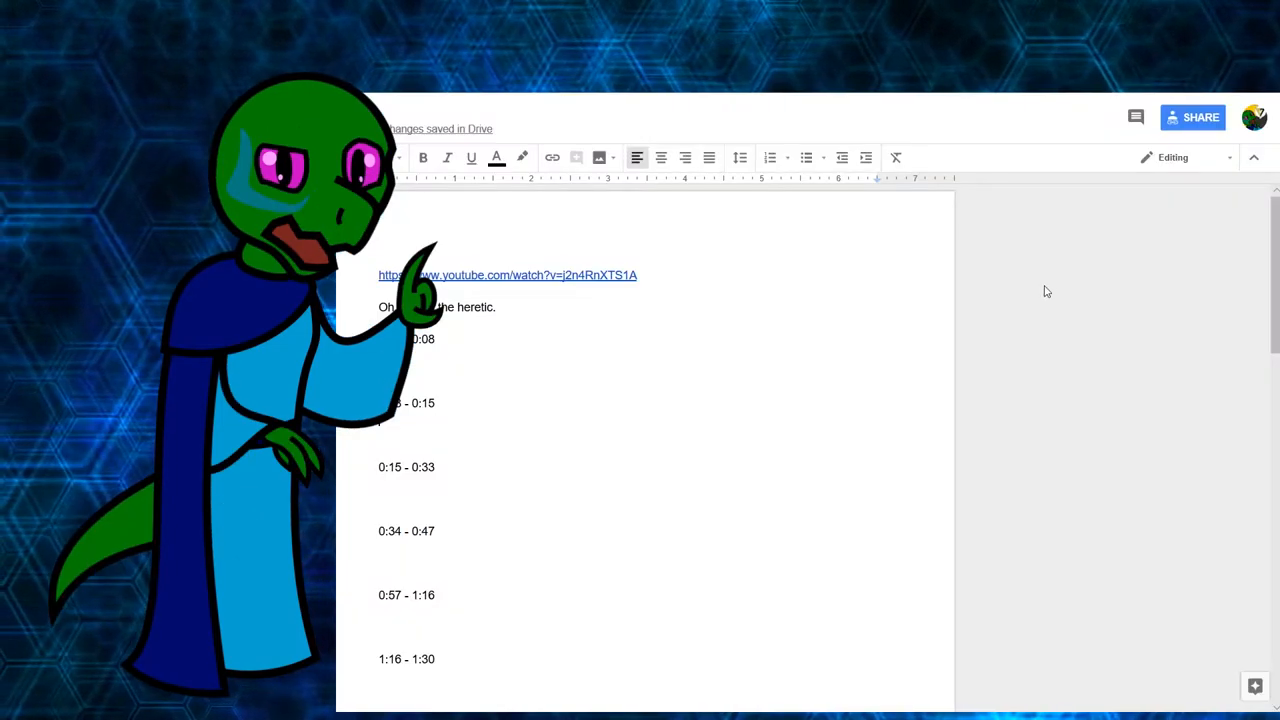
click(1192, 116)
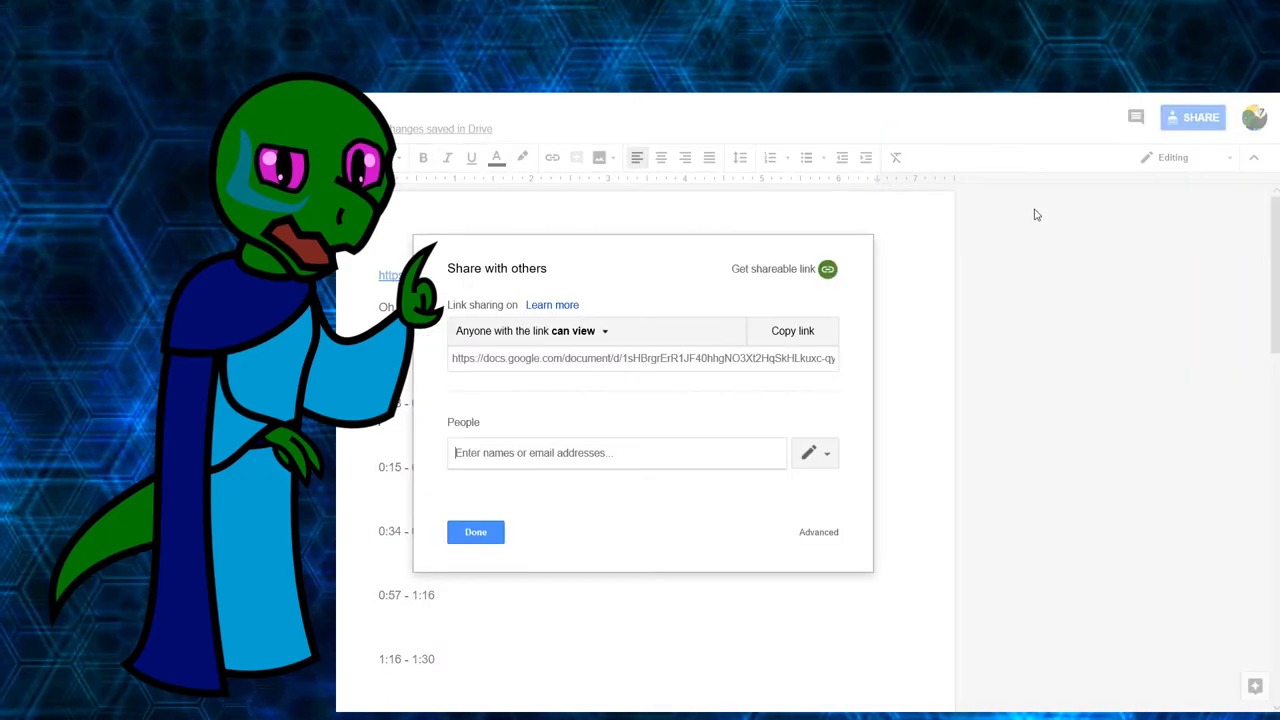
click(532, 332)
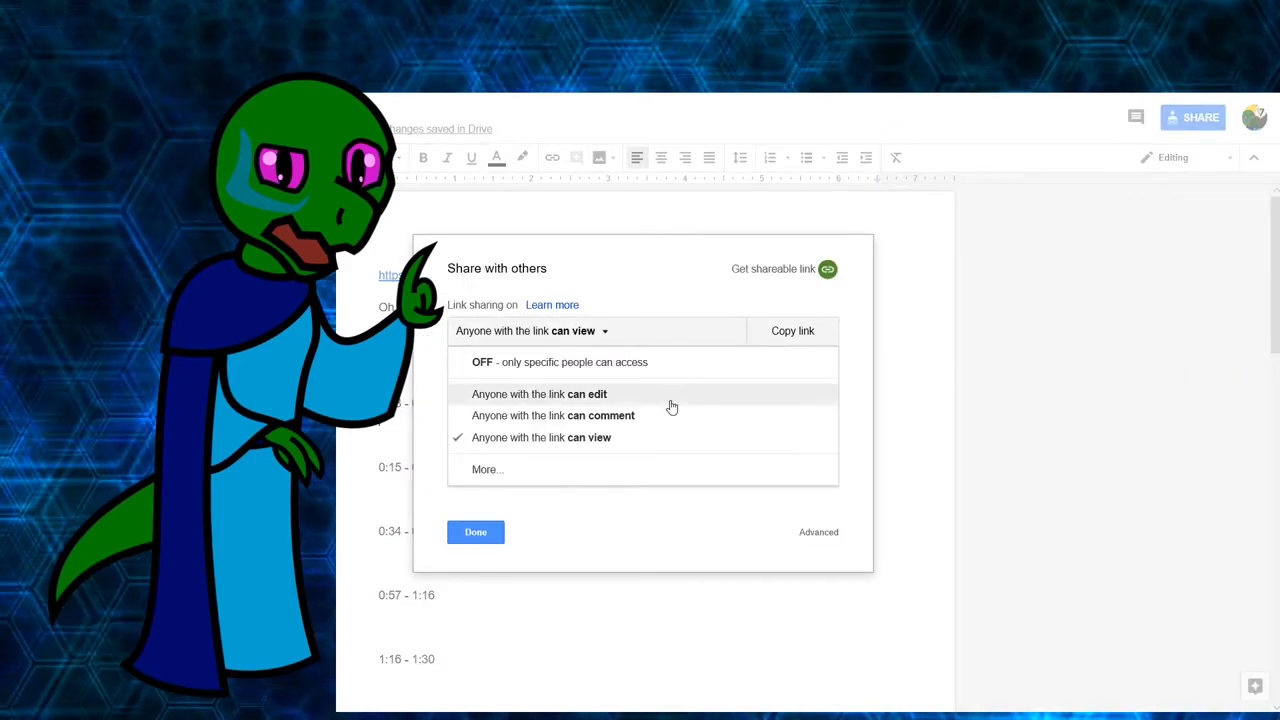